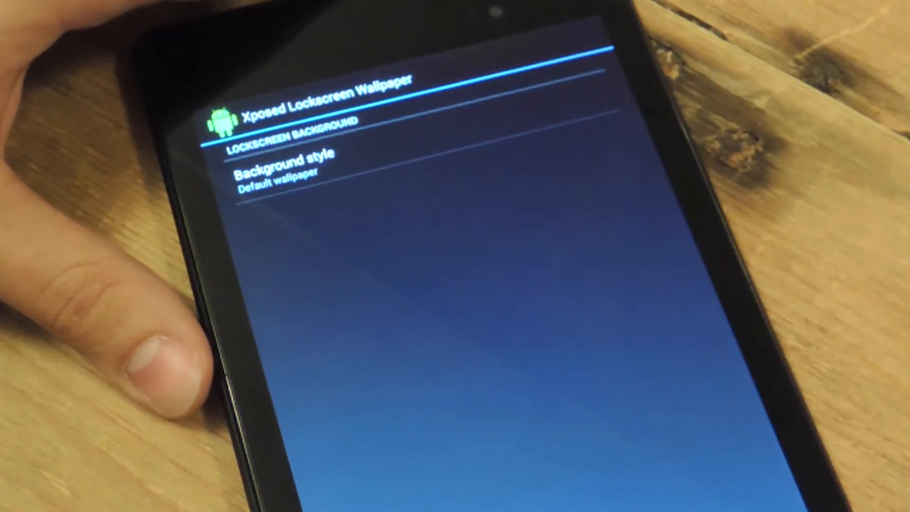
Set the lockscreen Background style to Color fill.
left_click(284, 165)
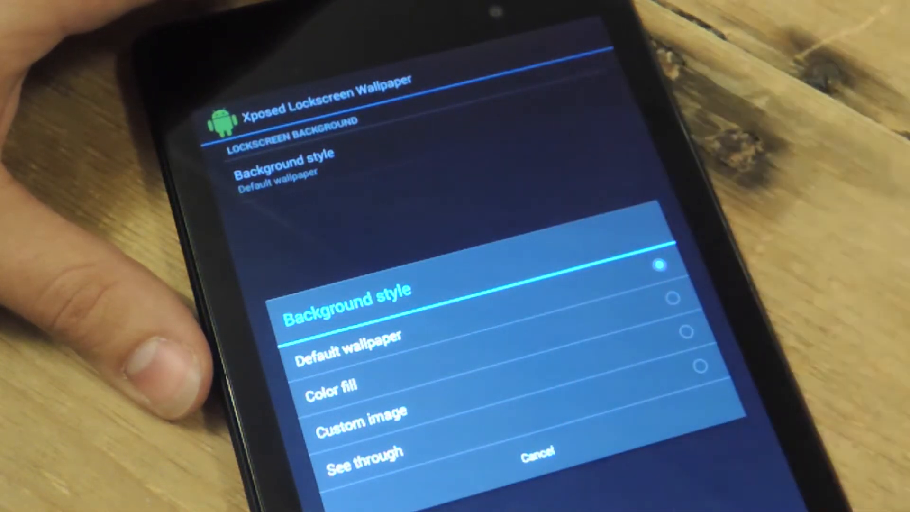
left_click(332, 384)
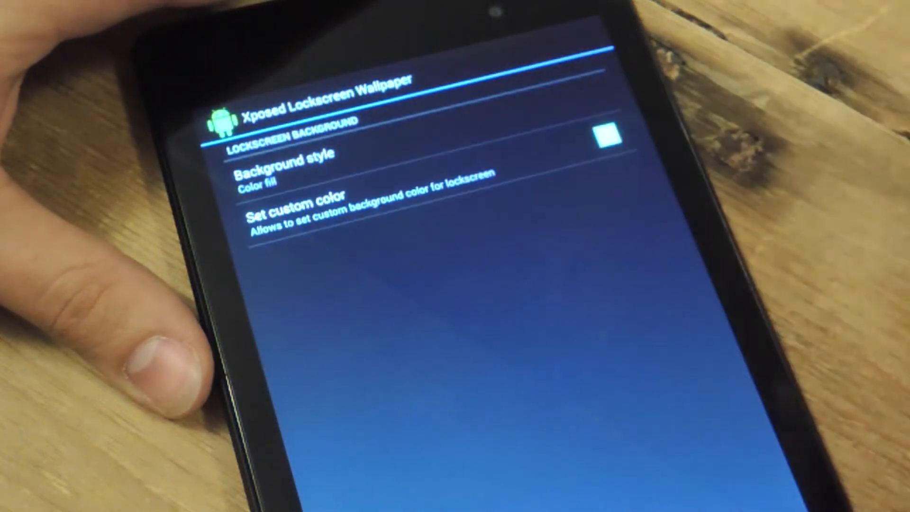
Set the custom lockscreen color to green and reopen the Background style choices.
left_click(294, 203)
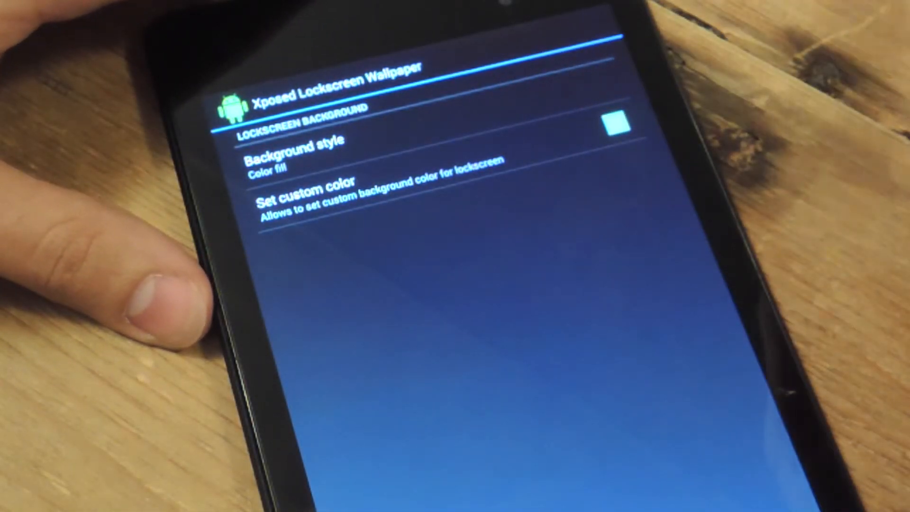
left_click(293, 145)
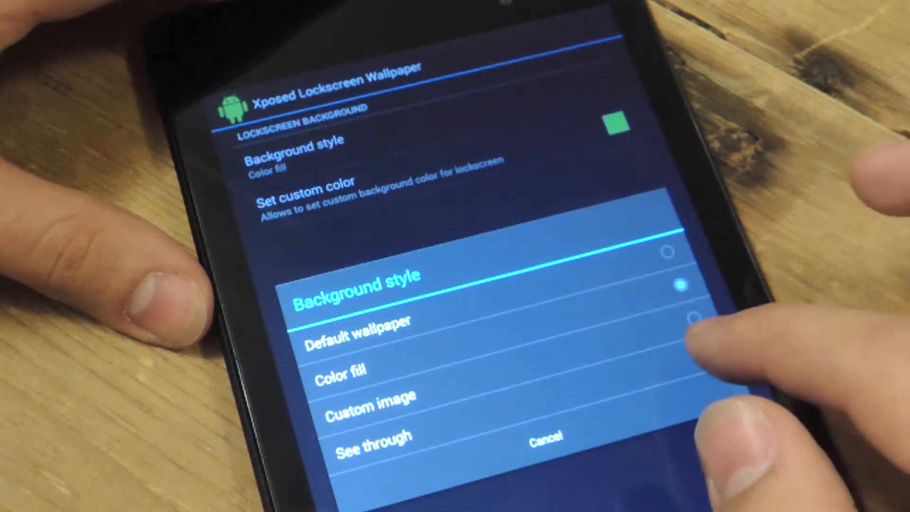
Set the Background style to See through with Tinting, then reopen the style choices.
left_click(373, 436)
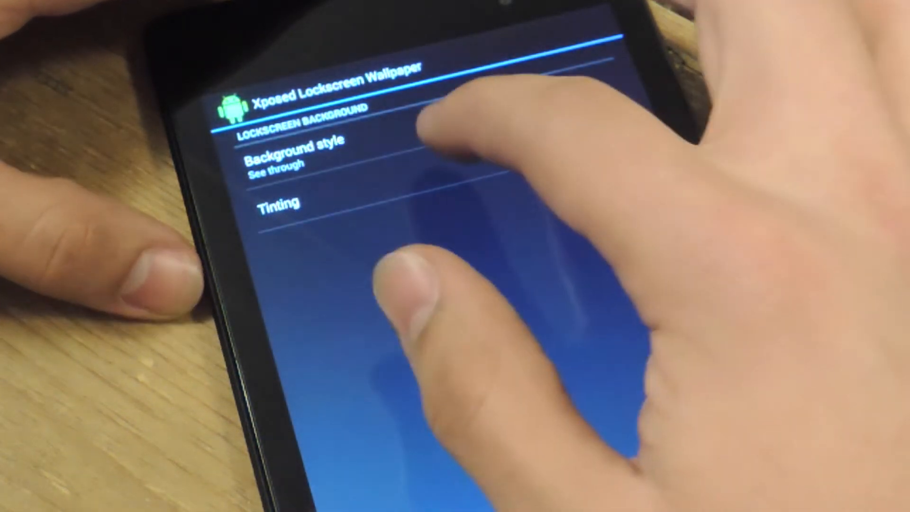
left_click(279, 202)
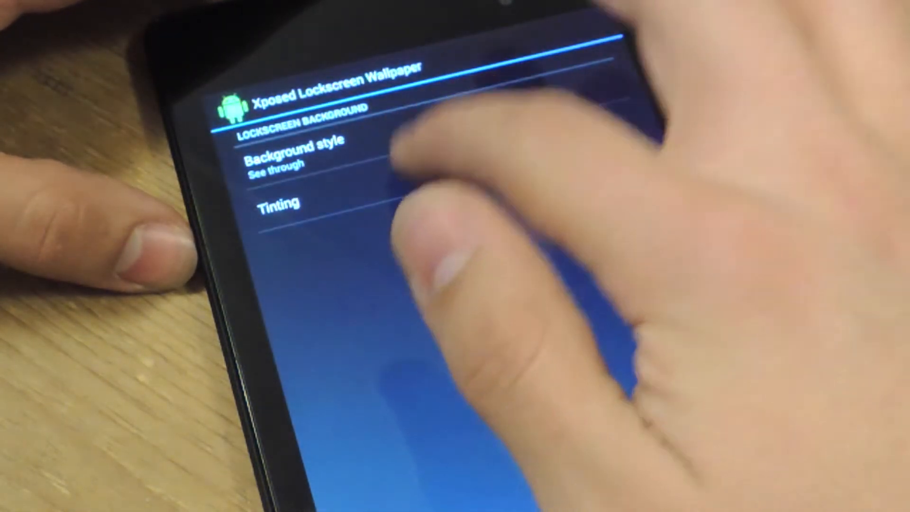
left_click(294, 152)
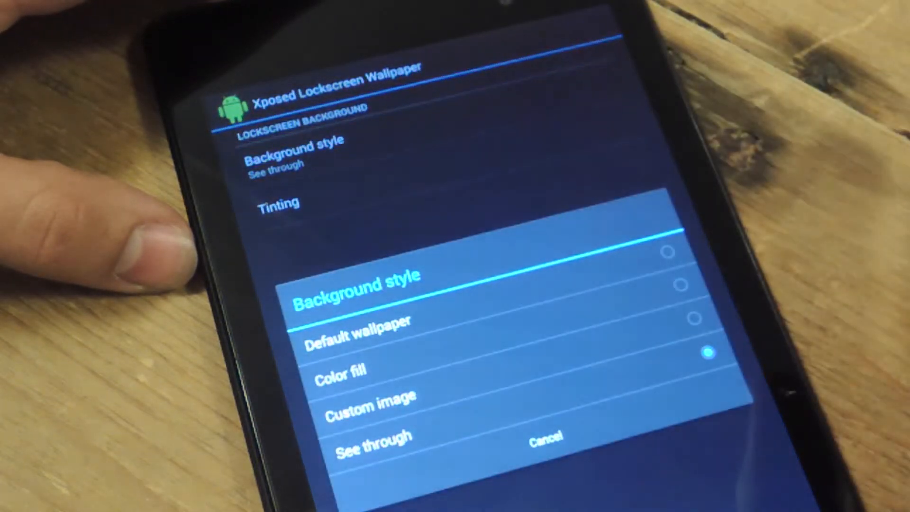
Set the Background style to Custom image with Blur custom image enabled.
left_click(370, 397)
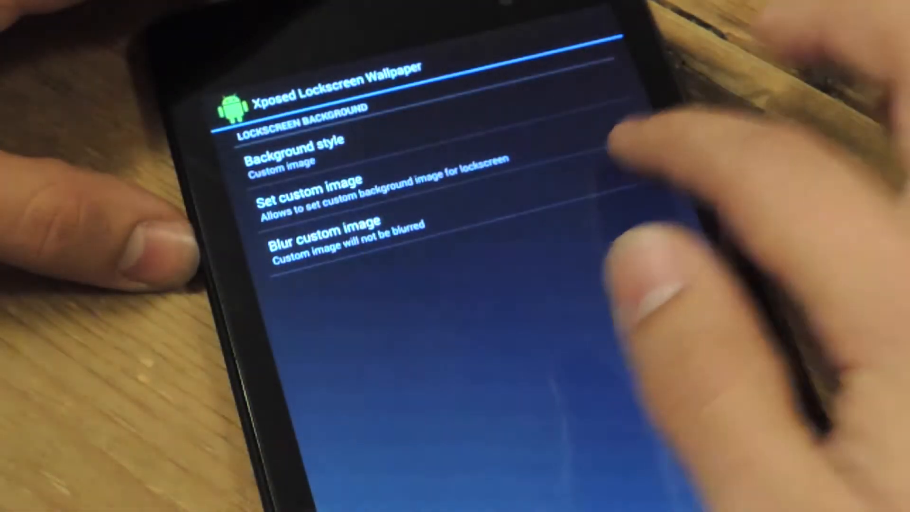
left_click(630, 159)
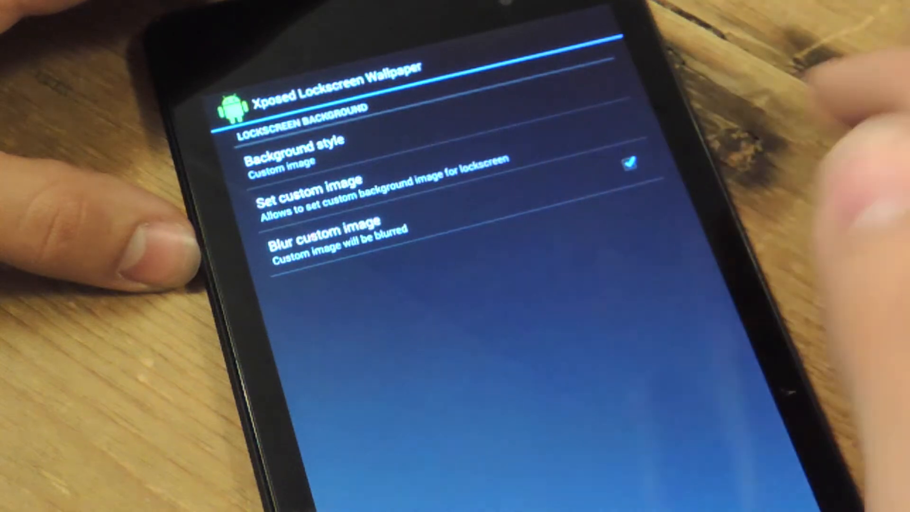